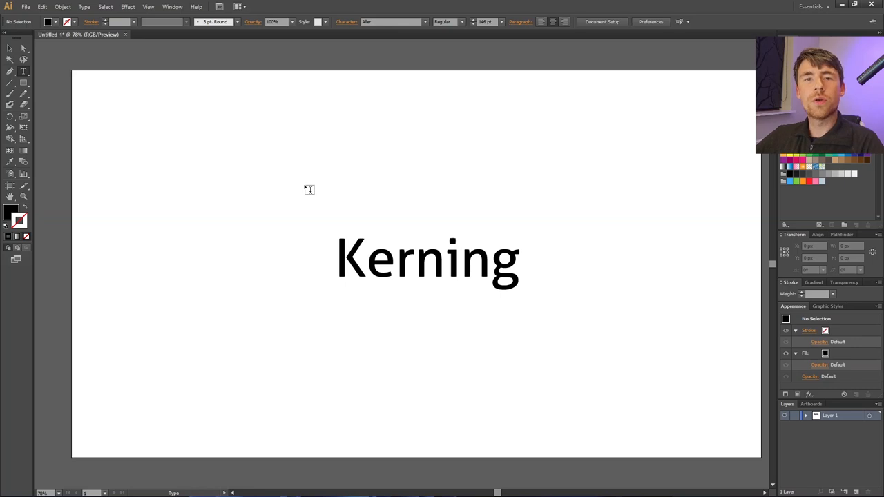
{"action": "mouse_move", "coordinate": [335, 196]}
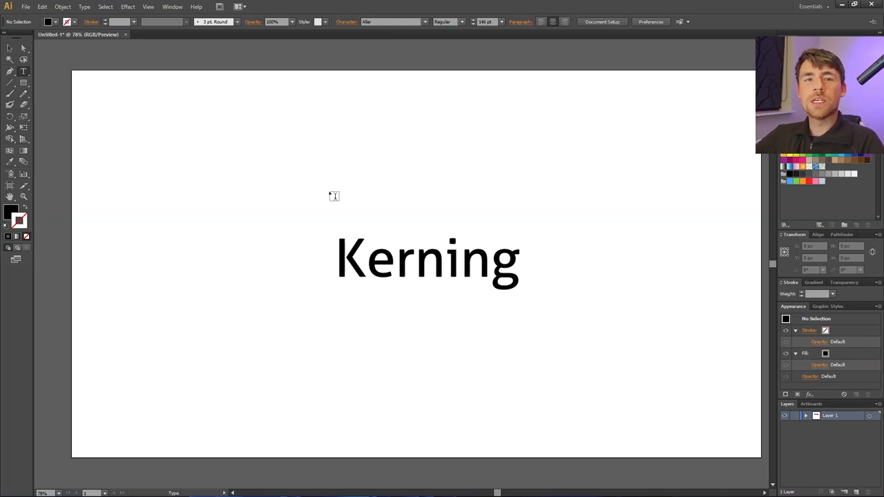
Step: Place the insertion point between r and n in 'Kerning' and bring up its character settings
{"action": "left_click", "coordinate": [414, 260]}
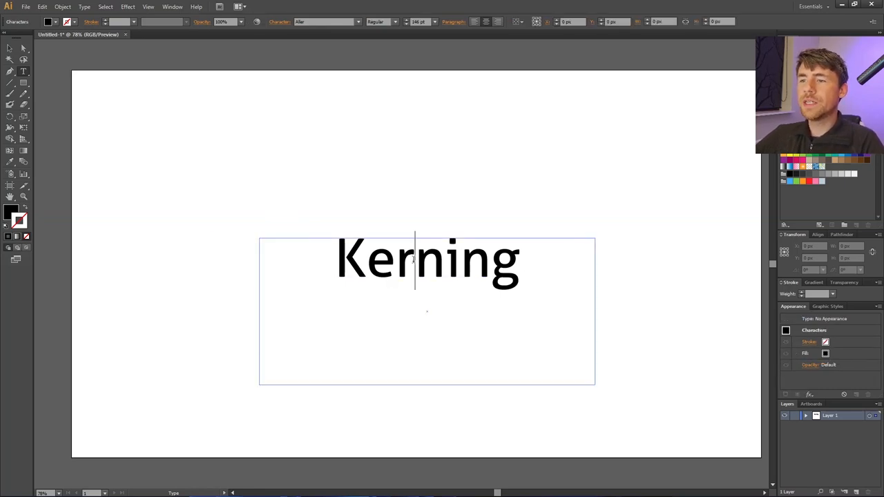
{"action": "left_click", "coordinate": [279, 22]}
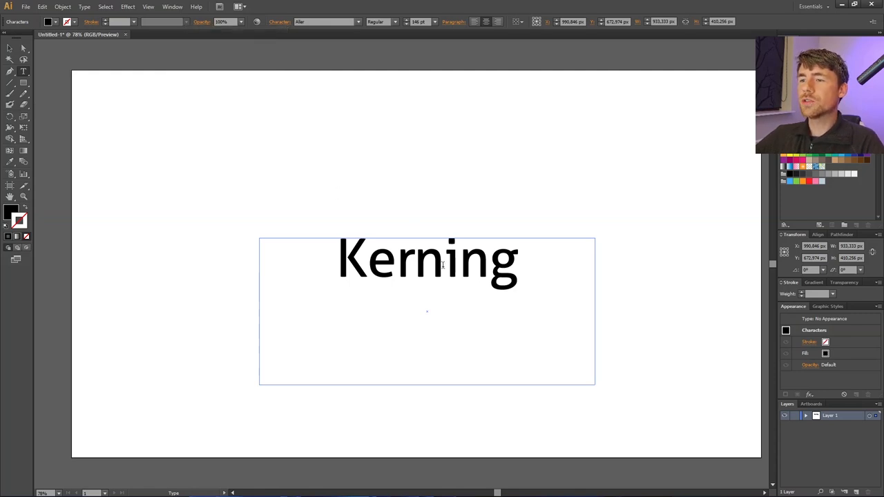
{"action": "left_click", "coordinate": [279, 23]}
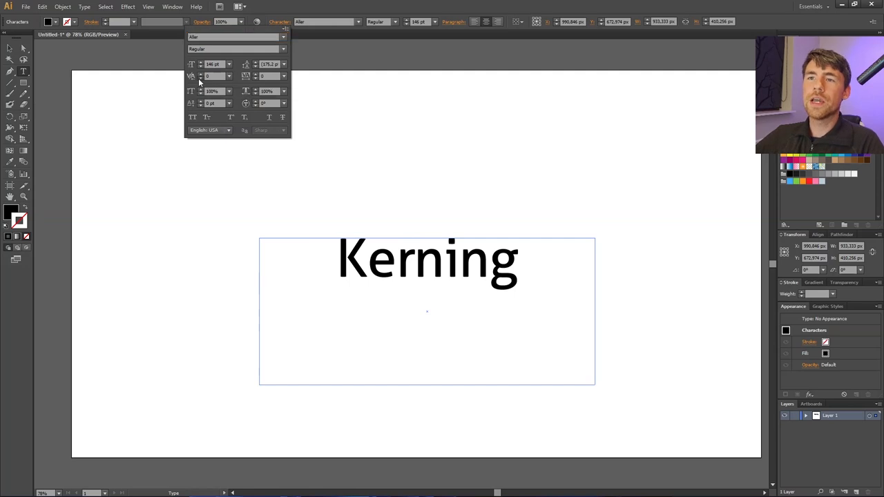
Step: Adjust the kerning value between letters in the Character panel
{"action": "left_click", "coordinate": [210, 74]}
{"action": "type", "text": "-46"}
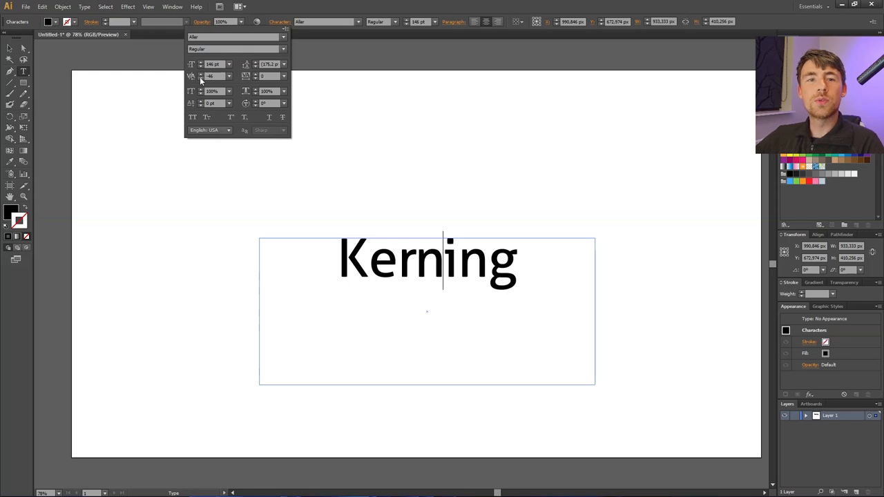
{"action": "mouse_move", "coordinate": [494, 221]}
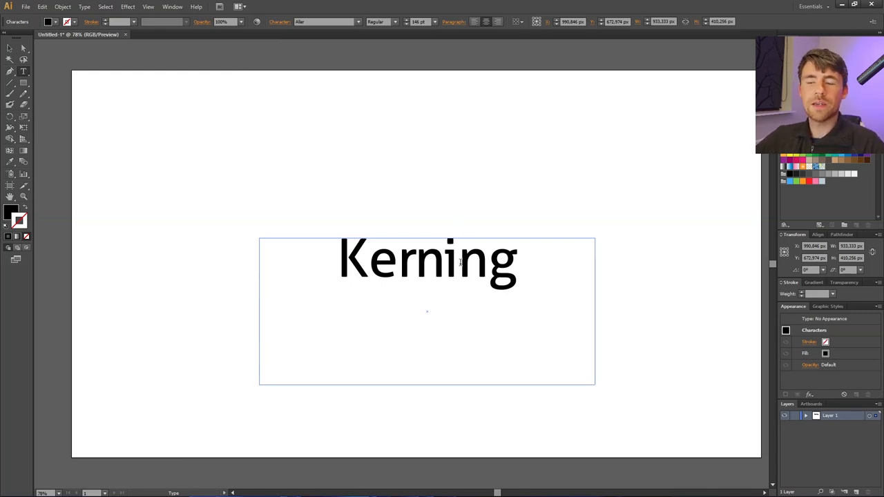
Step: Tighten kerning at the n–i and r–n pairs with Alt+Left Arrow
{"action": "left_click", "coordinate": [457, 260]}
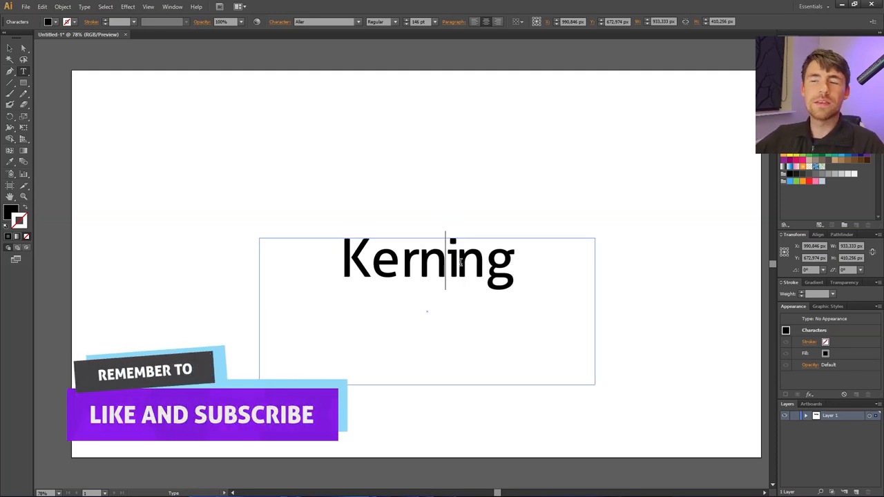
{"action": "left_click", "coordinate": [417, 260]}
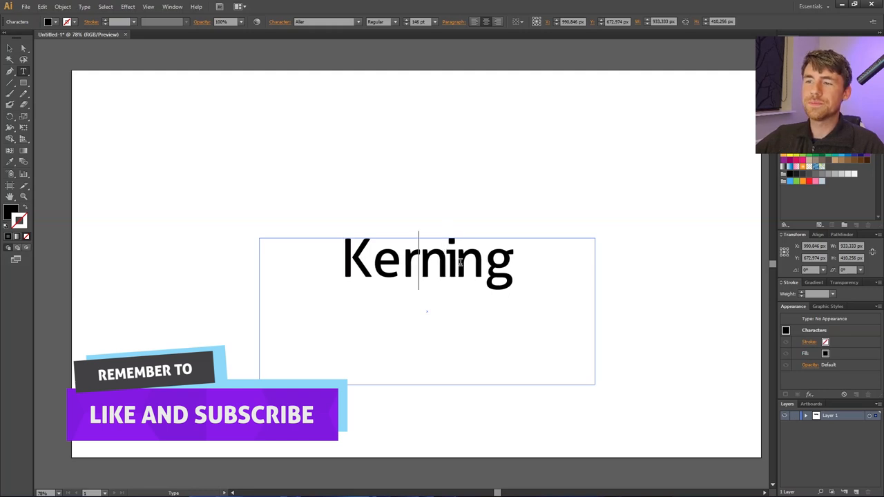